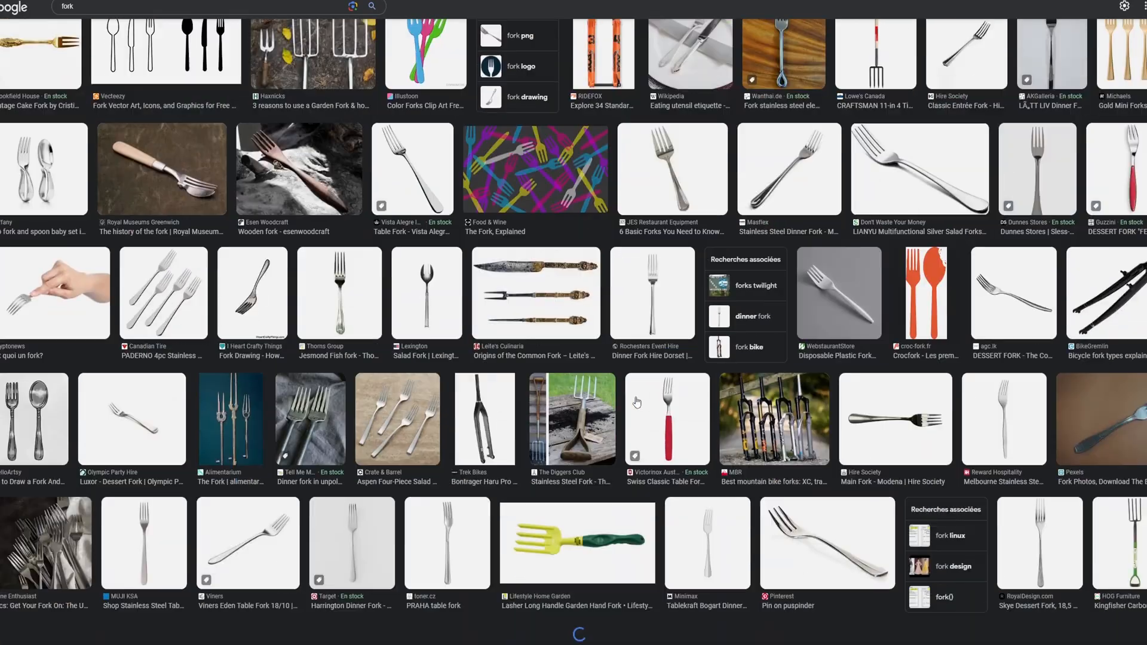
# Create a new project and name it MyNewProject
pyautogui.scroll(-3)
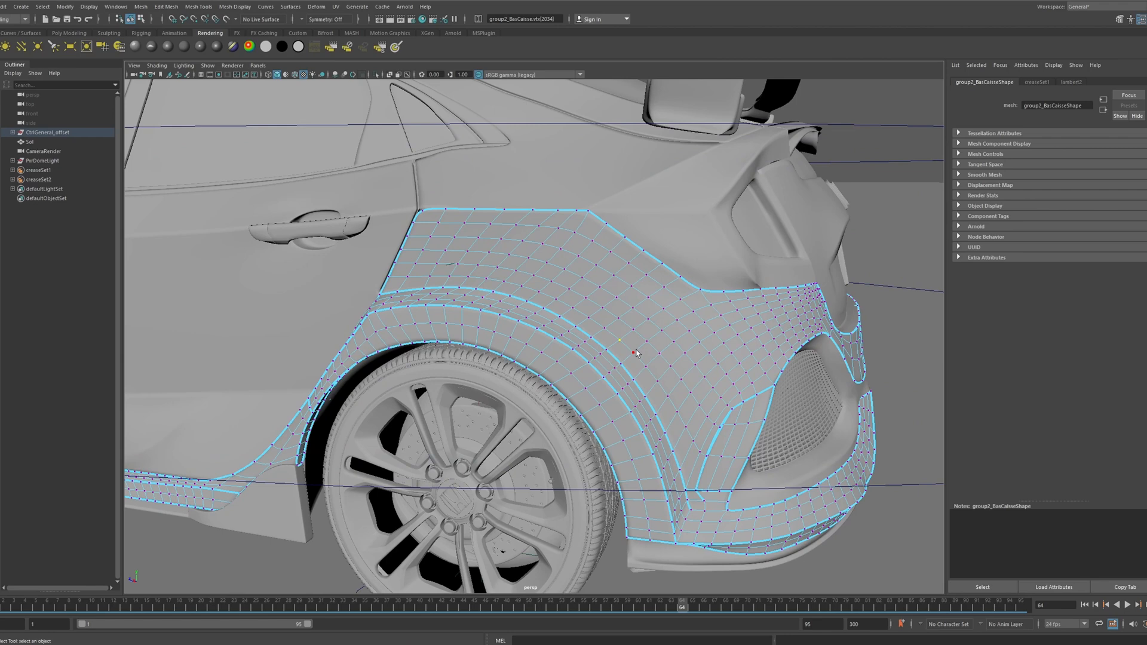
pyautogui.press('b')
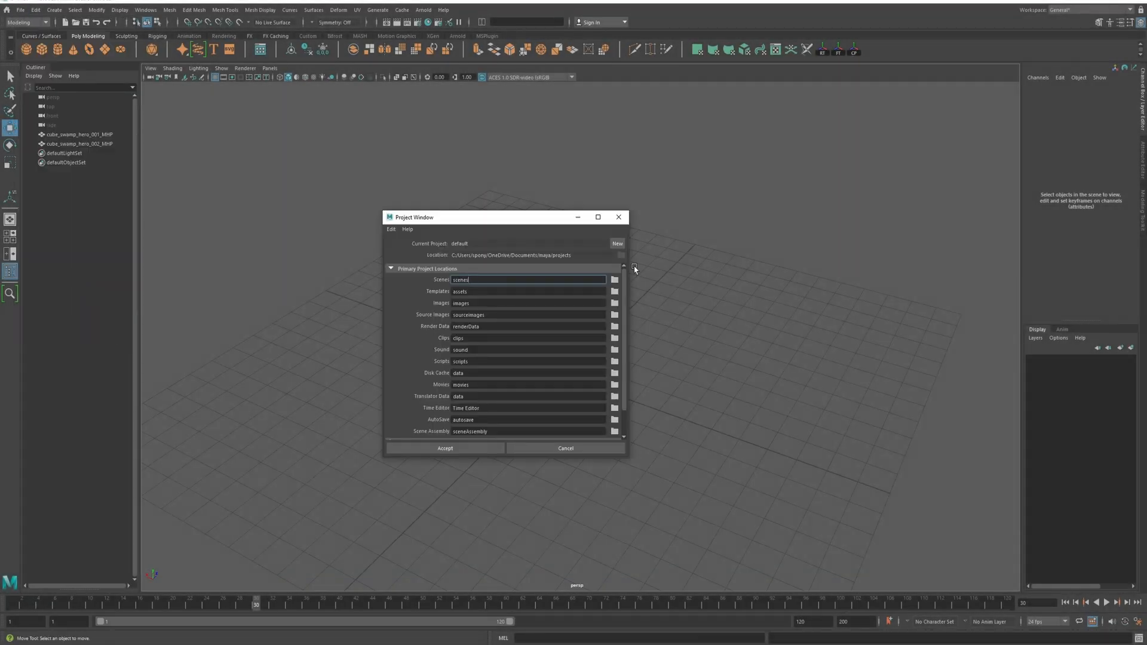
pyautogui.click(616, 243)
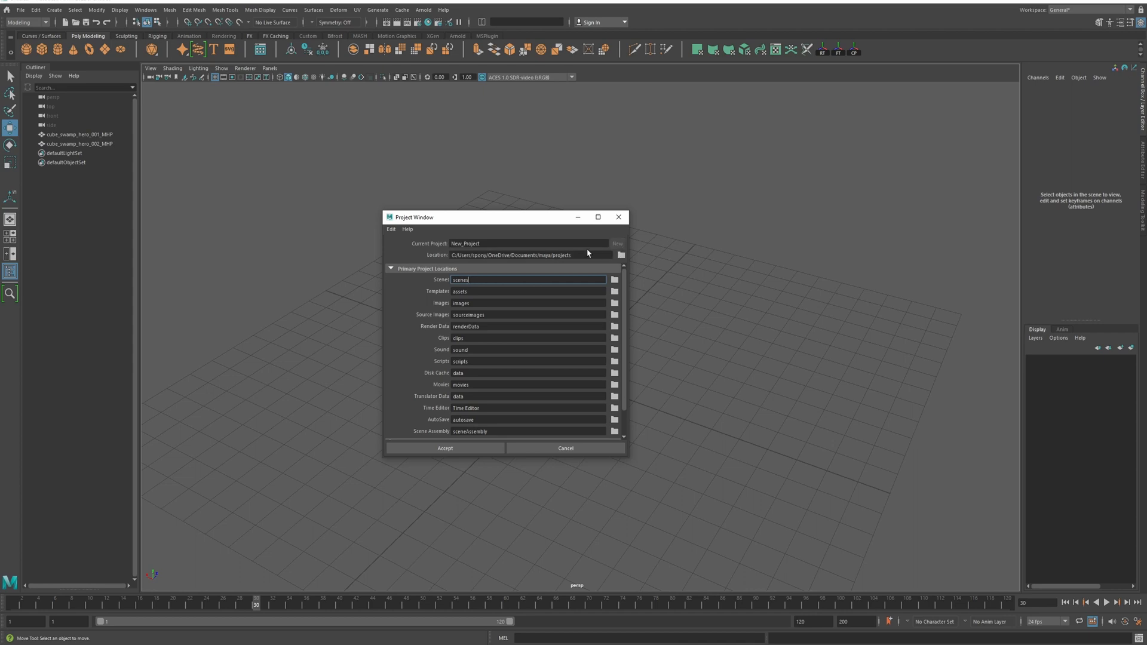
pyautogui.write('M')
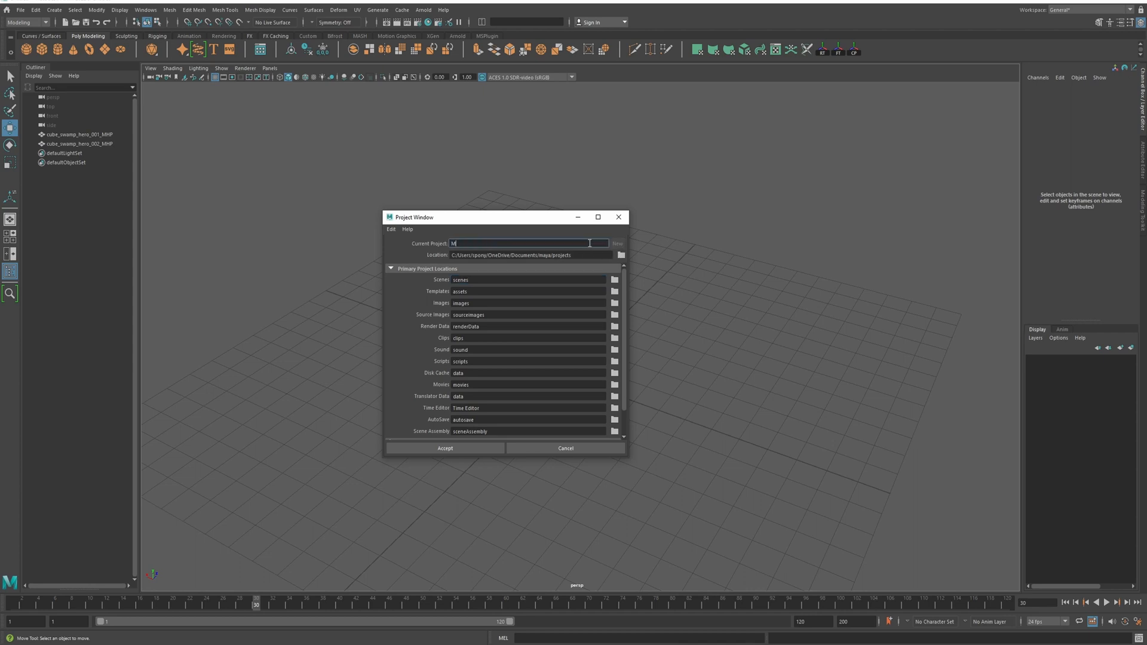
pyautogui.write('yNewProject')
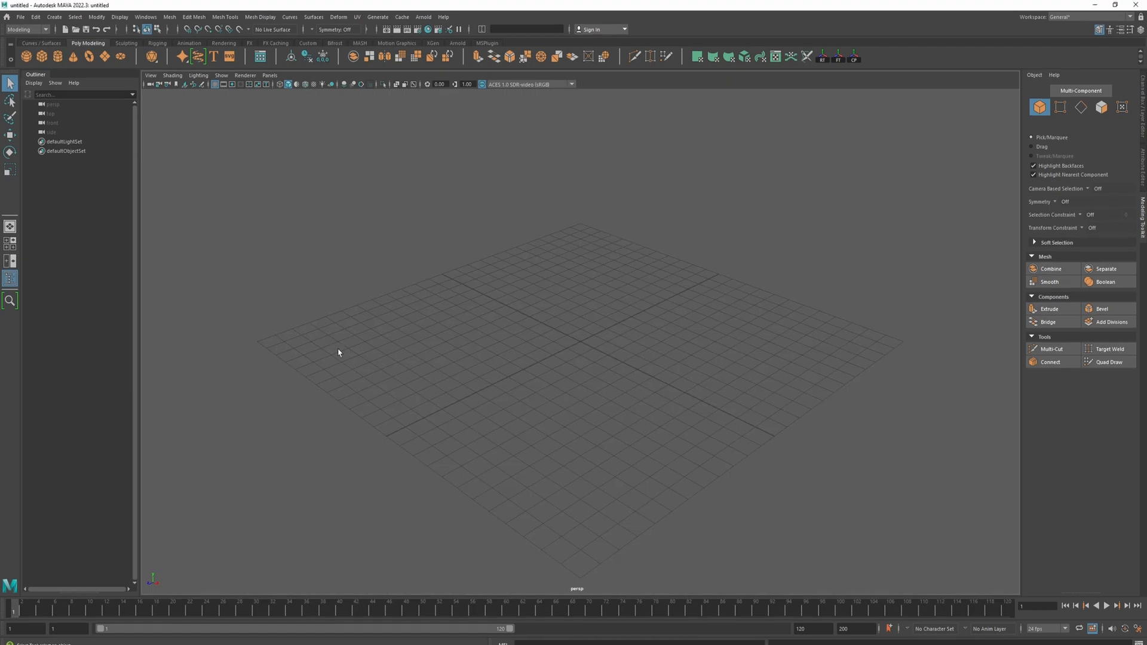
# Import the fork reference photo onto an image plane from the project's reference folder
pyautogui.click(151, 75)
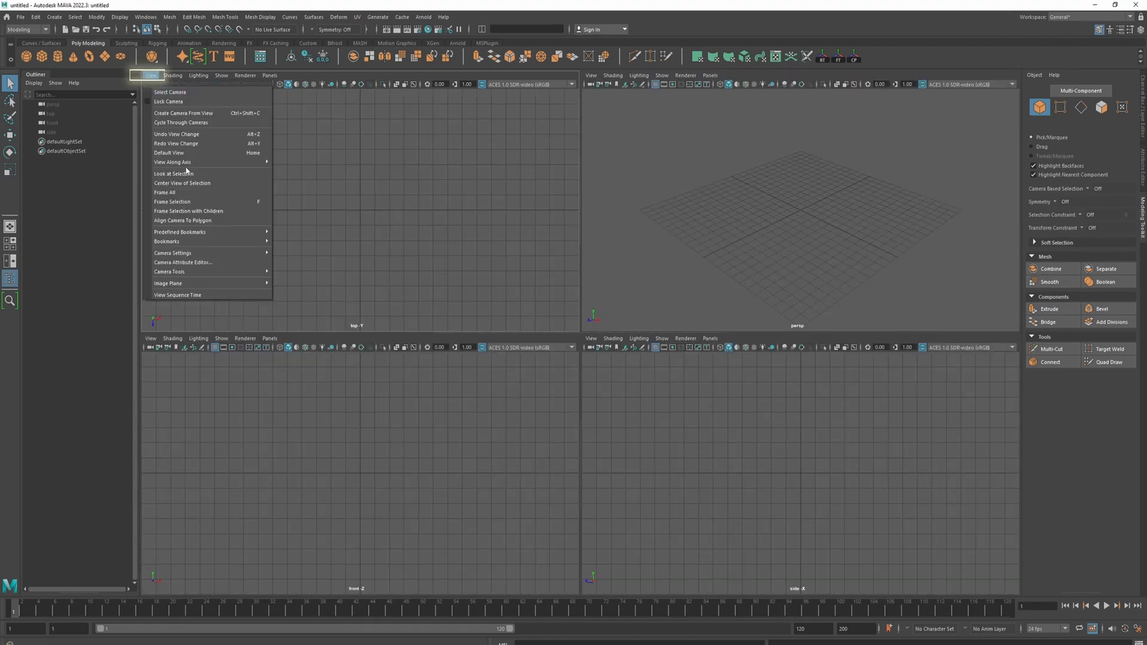
pyautogui.click(167, 284)
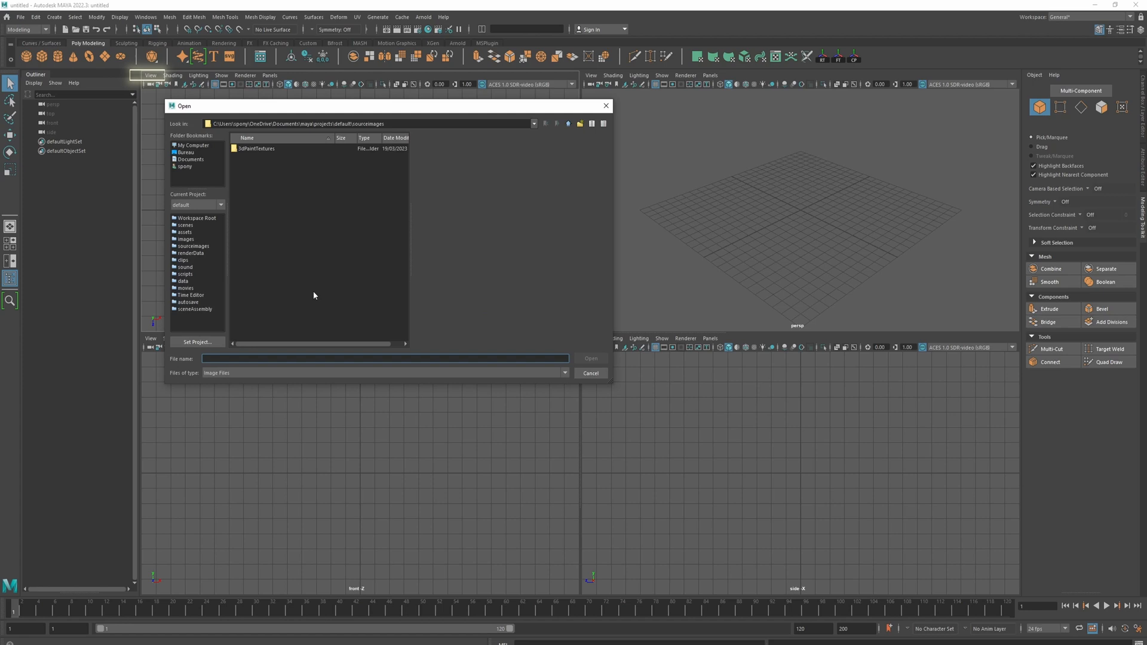
pyautogui.write('W:\\WORKFORCE\\1_Projects\\MiranoMori\\Resolve_Database\\230709_FBTP_modelingTools\\Project\\FBTP_modelEverything\\sourceimages')
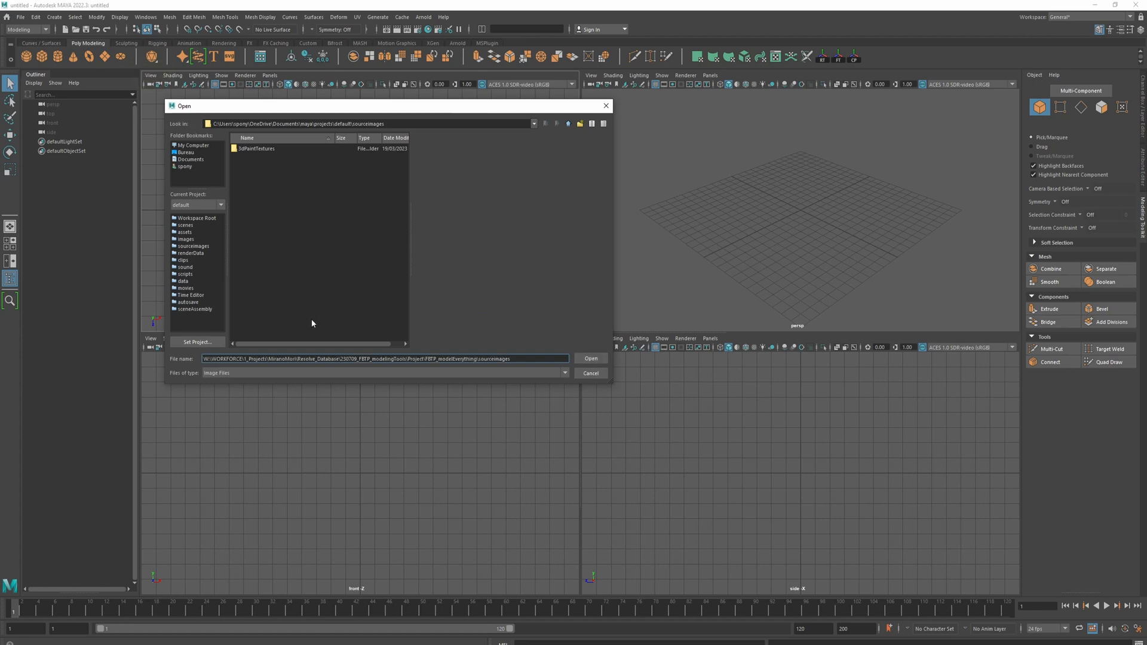
pyautogui.click(590, 358)
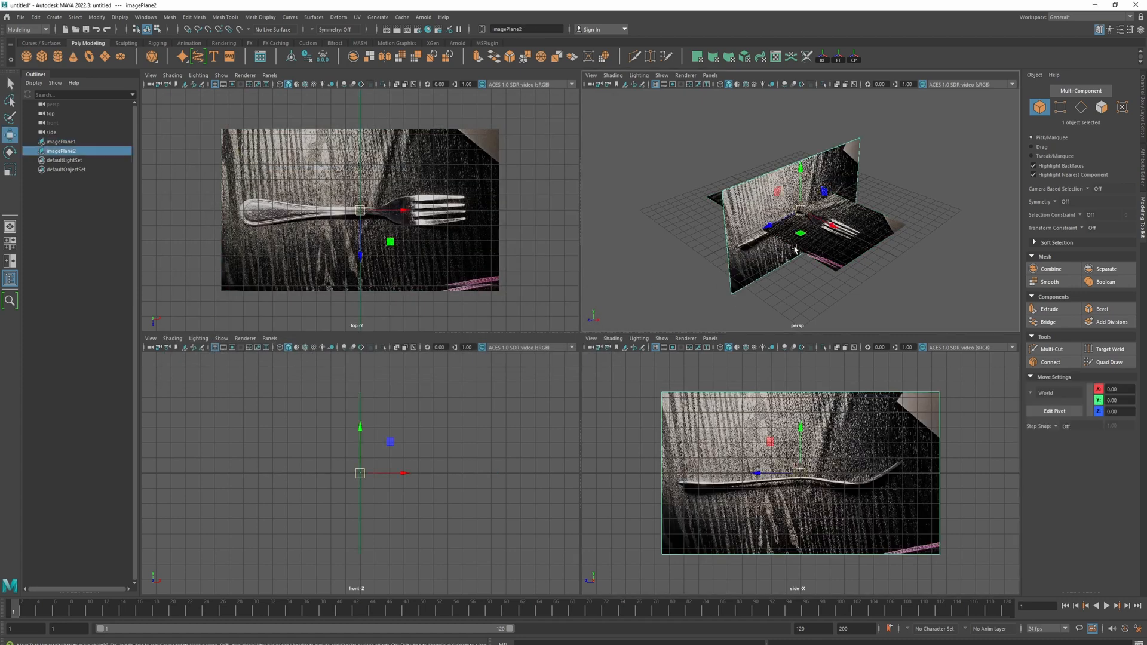
pyautogui.click(62, 141)
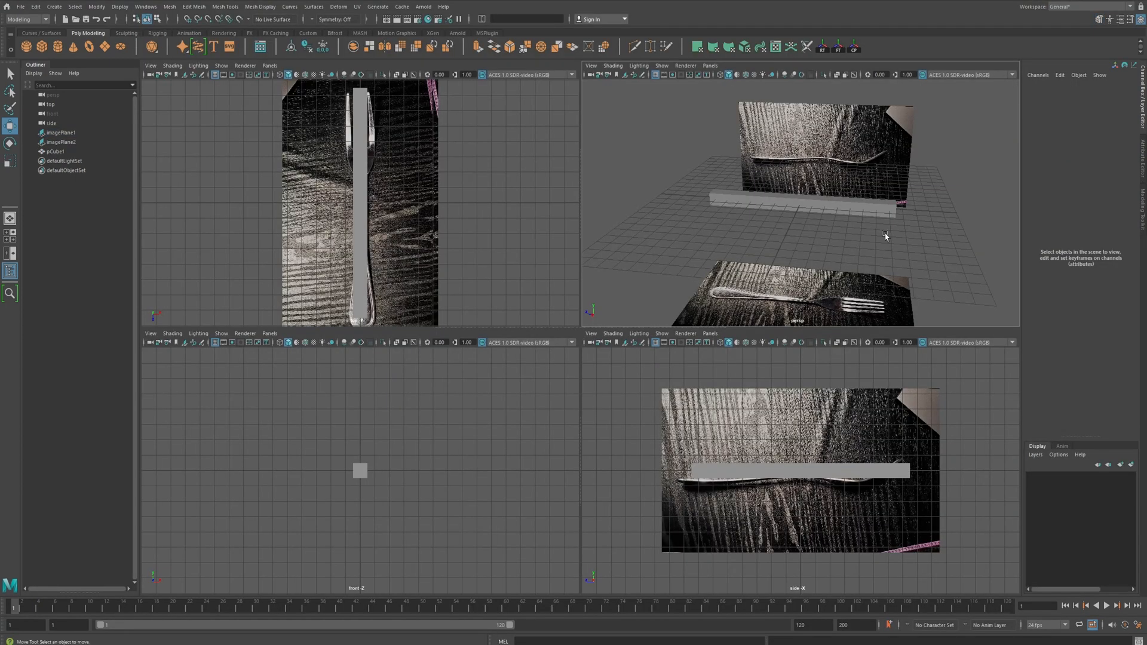
# Toggle between the single perspective view and the four-view layout while shaping the long box
pyautogui.press('space')
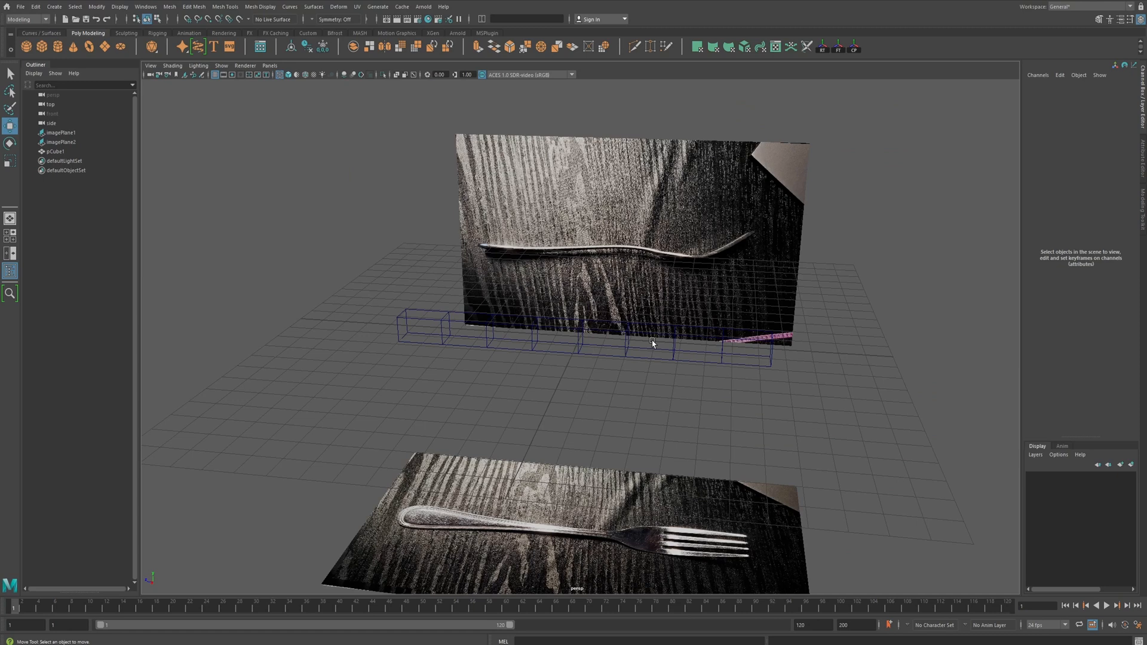
pyautogui.press('space')
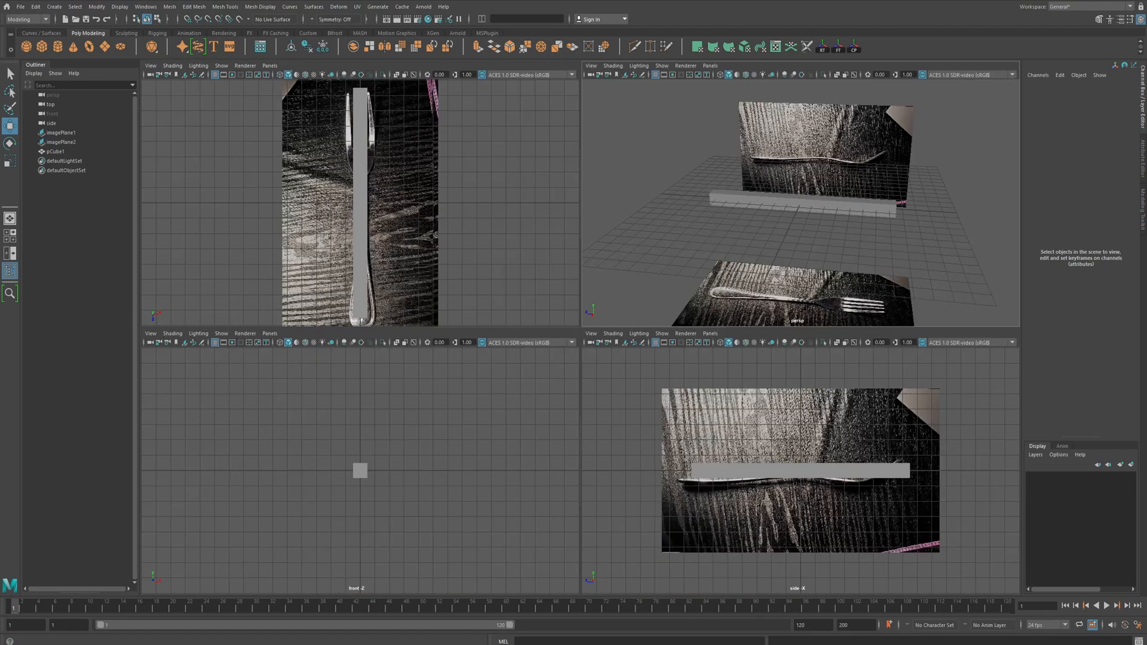
pyautogui.press('space')
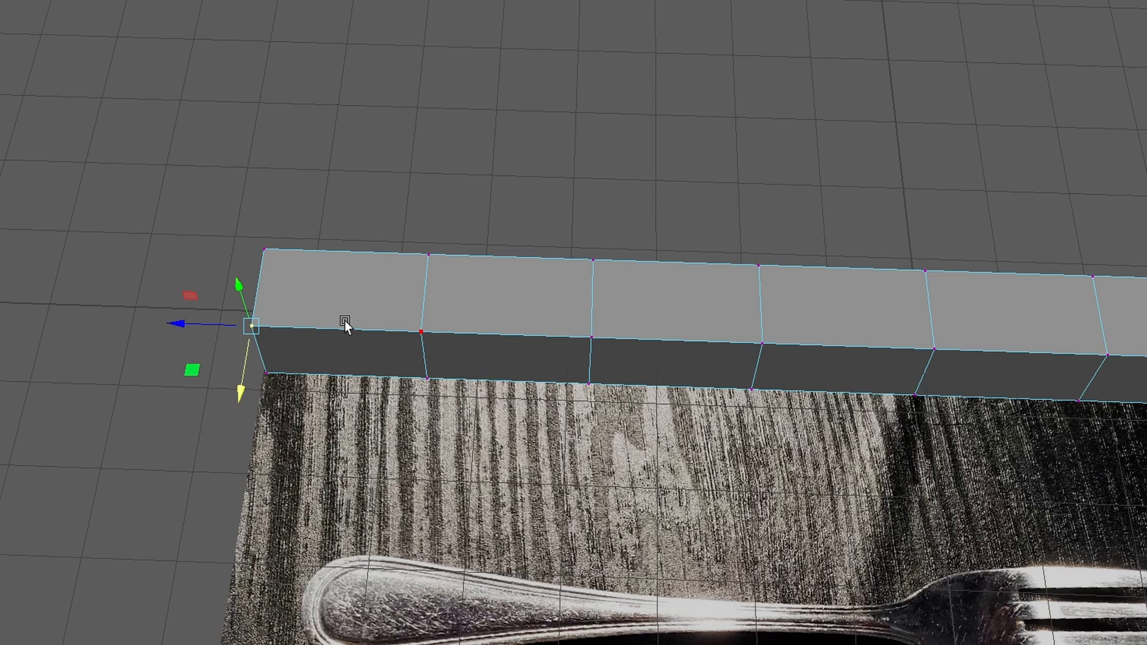
# Drag-select faces, add a side face, and toggle the lower front face
pyautogui.moveTo(252, 326); pyautogui.dragTo(337, 329)
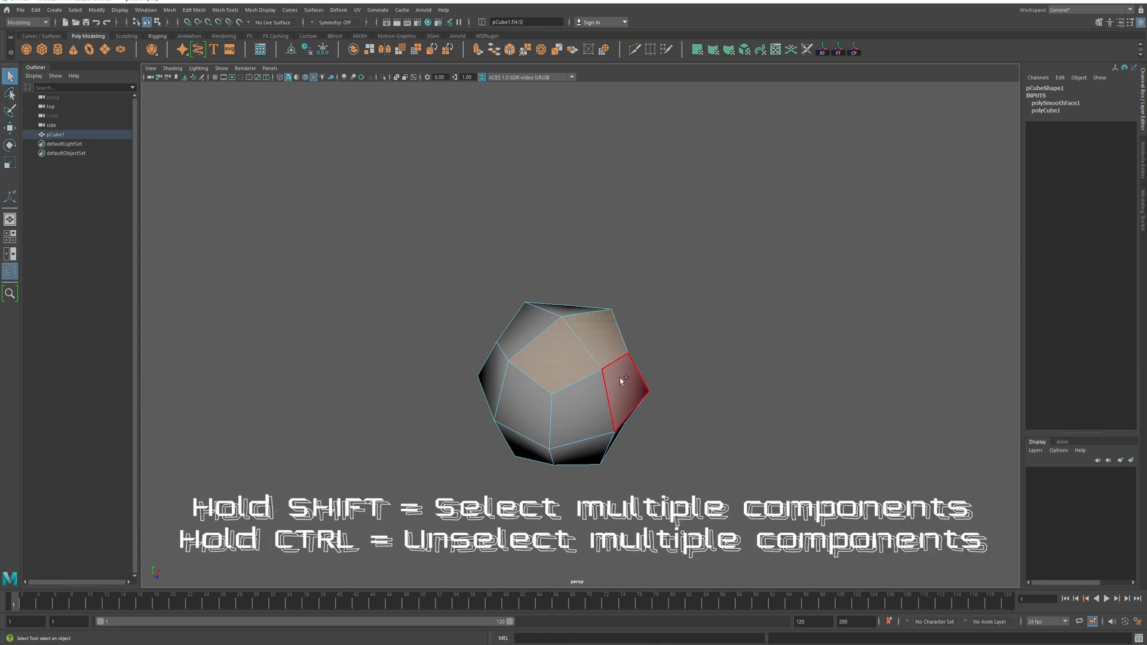
pyautogui.click(571, 414)
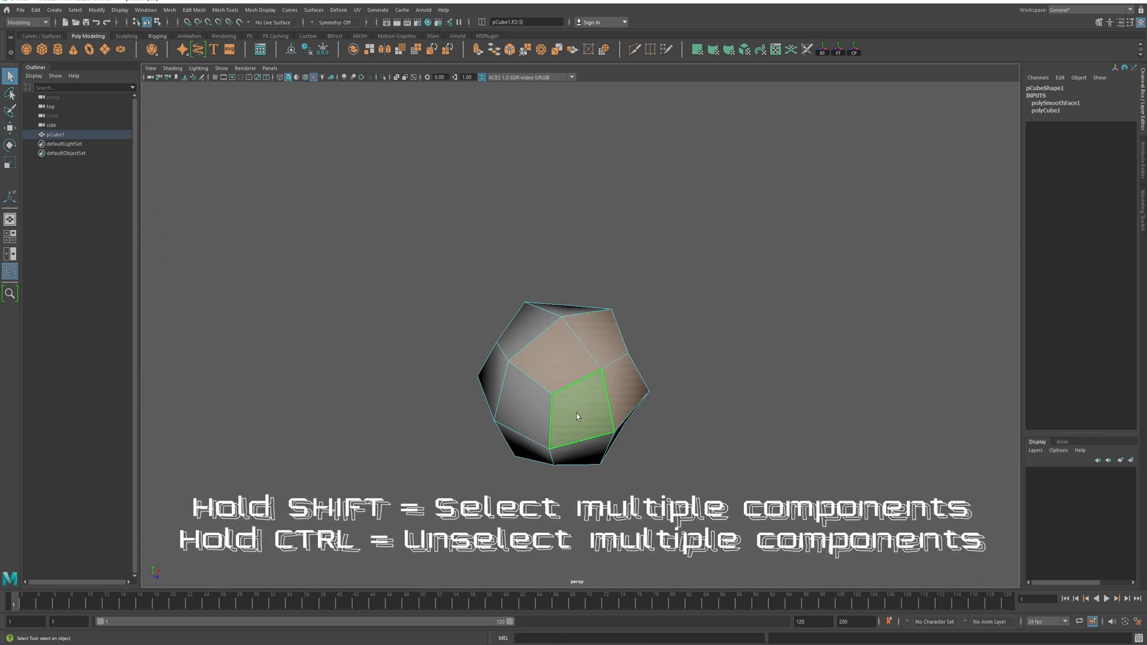
pyautogui.click(593, 333)
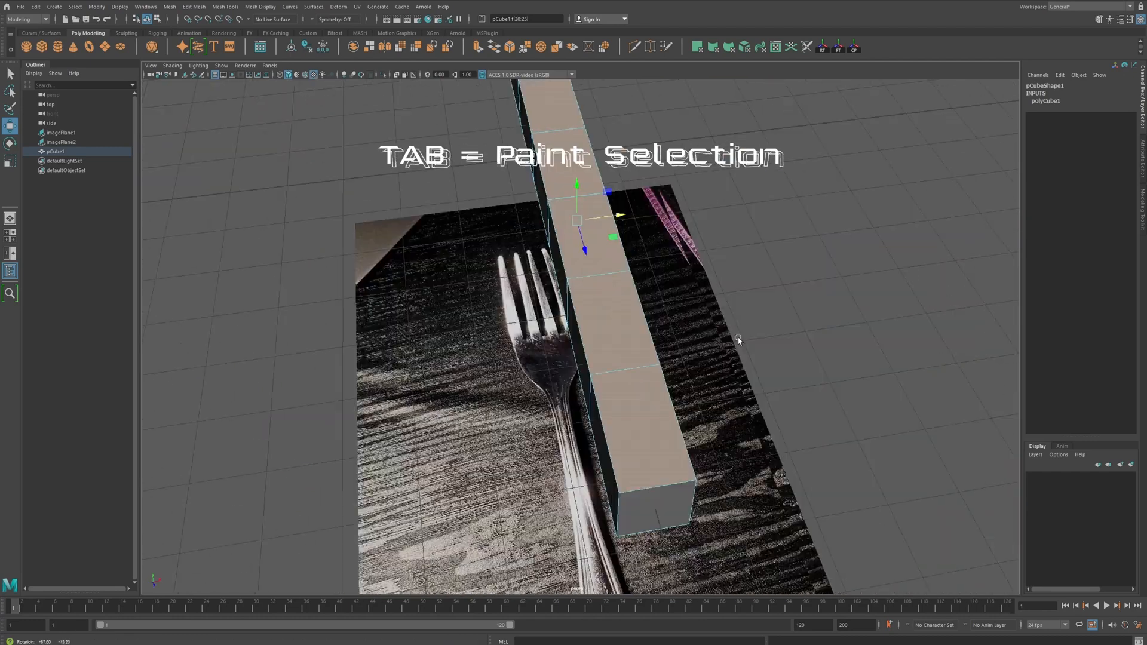
# Return to the four-view layout to paint-select the extra box faces
pyautogui.press('space')
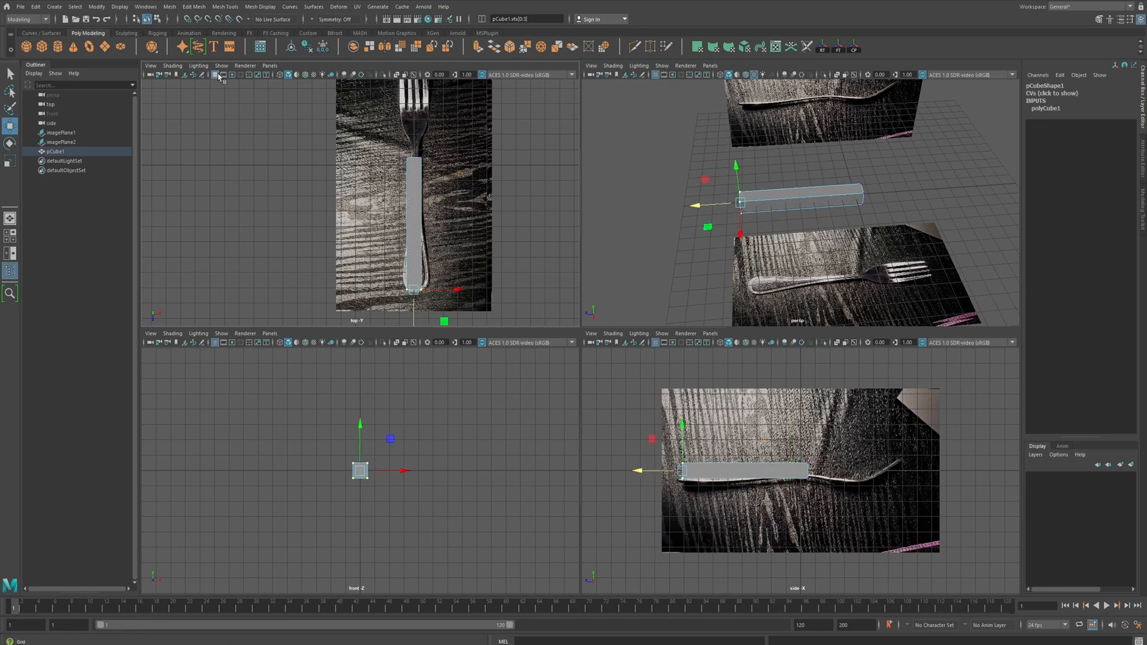
# Select the handle-end vertices and the cube to bend it along the fork outline
pyautogui.click(216, 75)
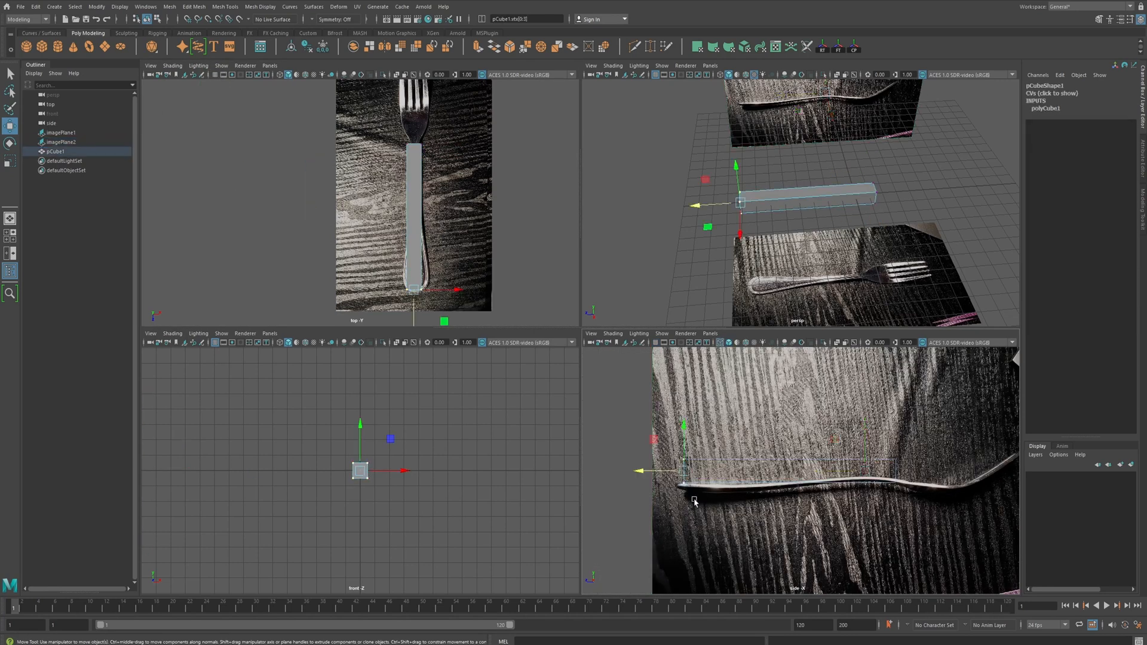
pyautogui.click(62, 133)
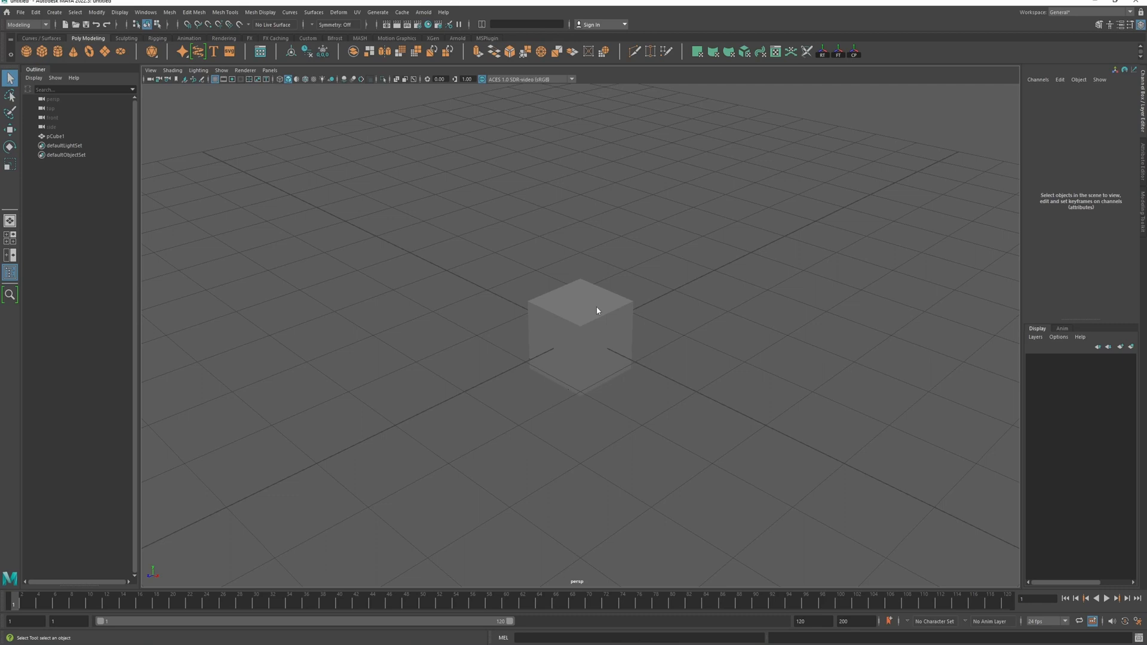
pyautogui.click(600, 336)
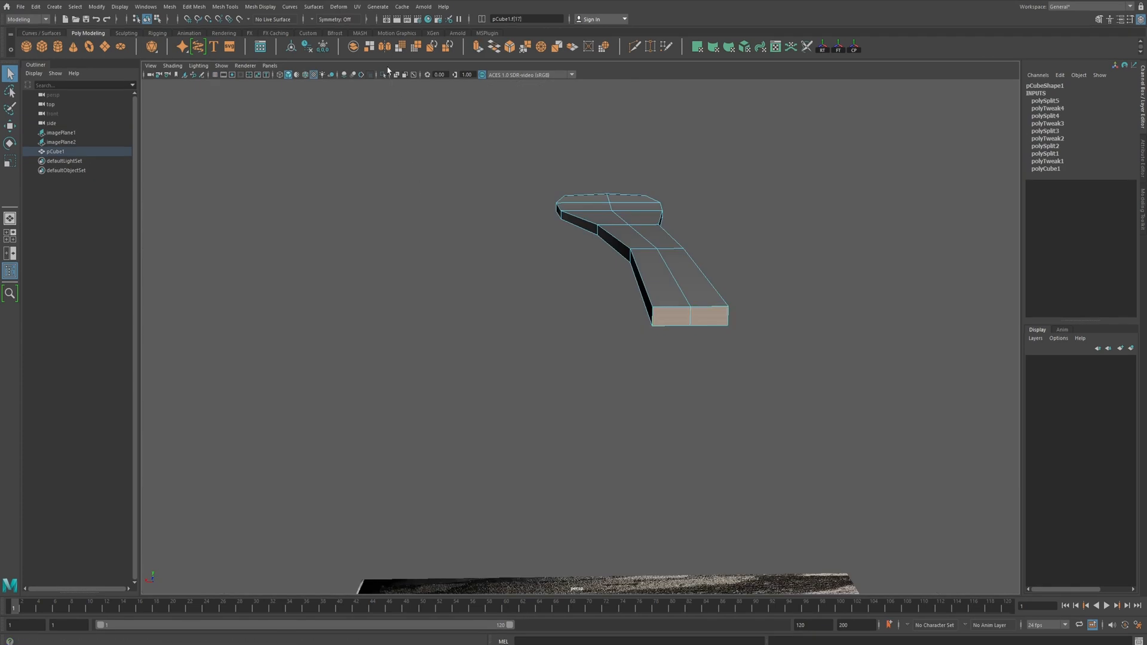
# Select the handle's end face and undo the last extrusion attempt
pyautogui.click(670, 316)
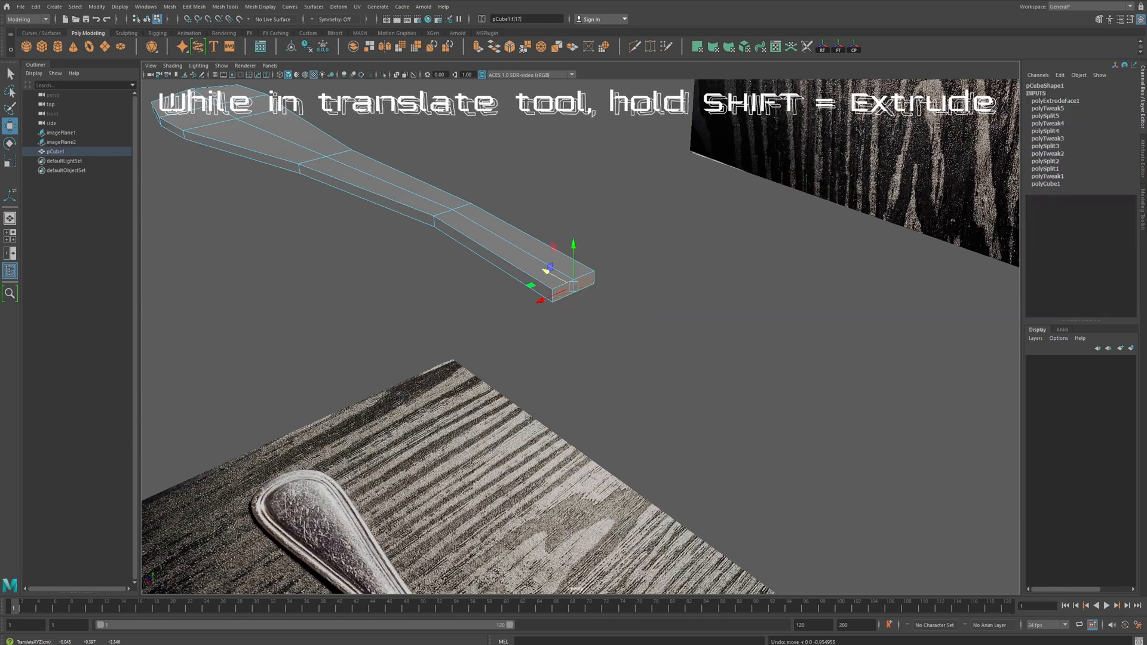
pyautogui.press('Ctrl+Z')
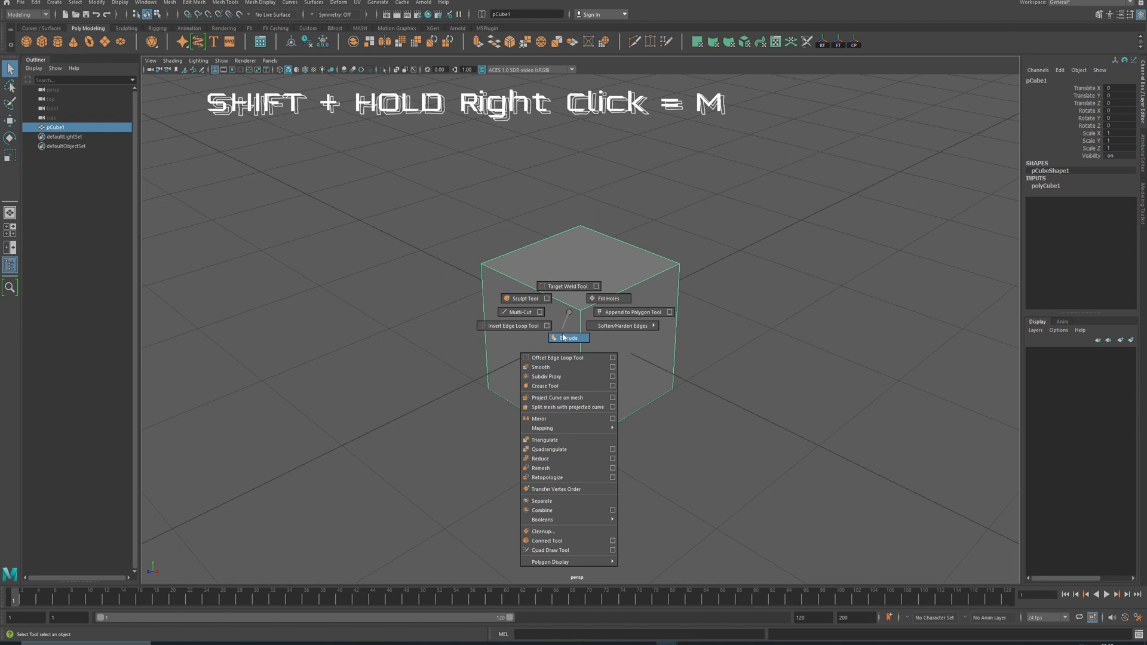
pyautogui.moveTo(564, 418)
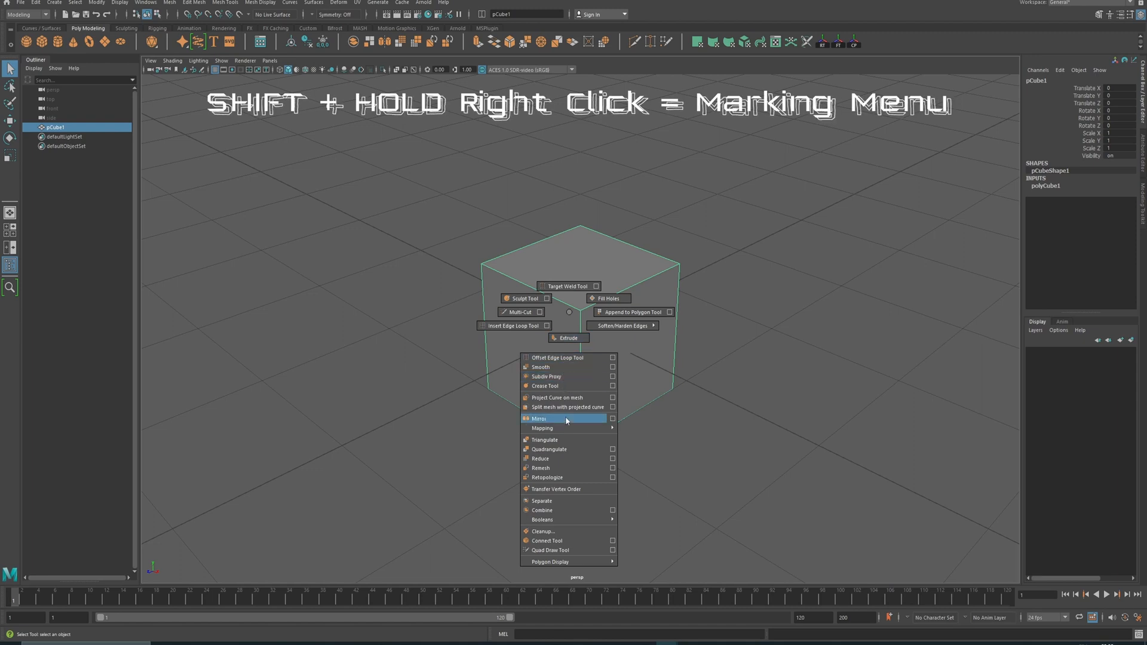
pyautogui.moveTo(551, 531)
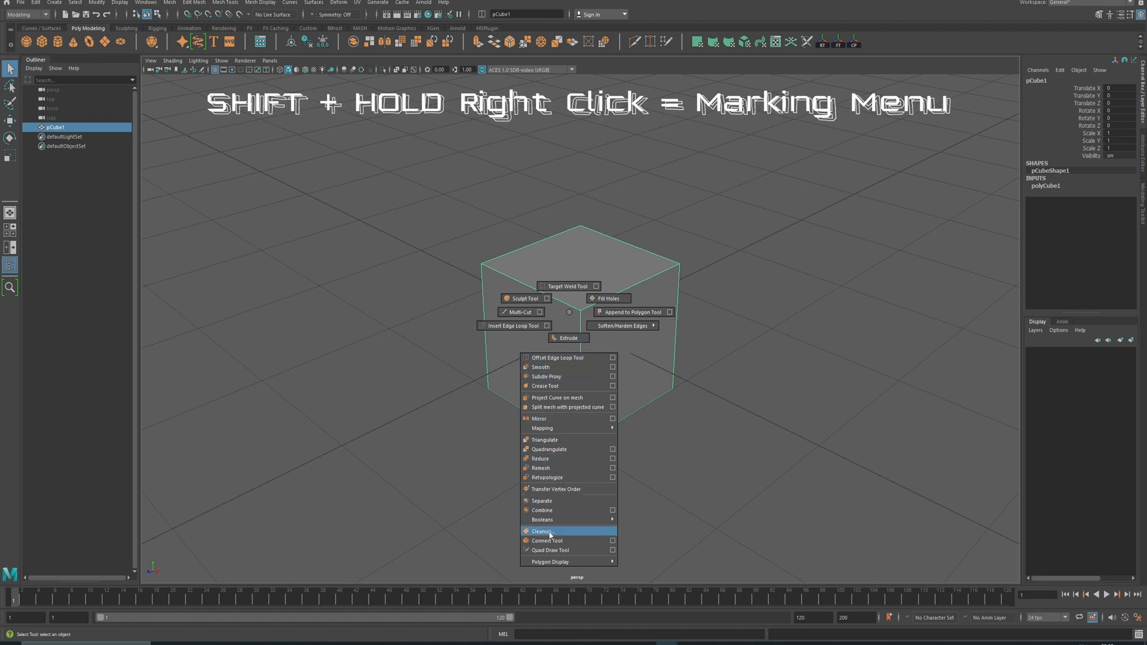
pyautogui.moveTo(564, 375)
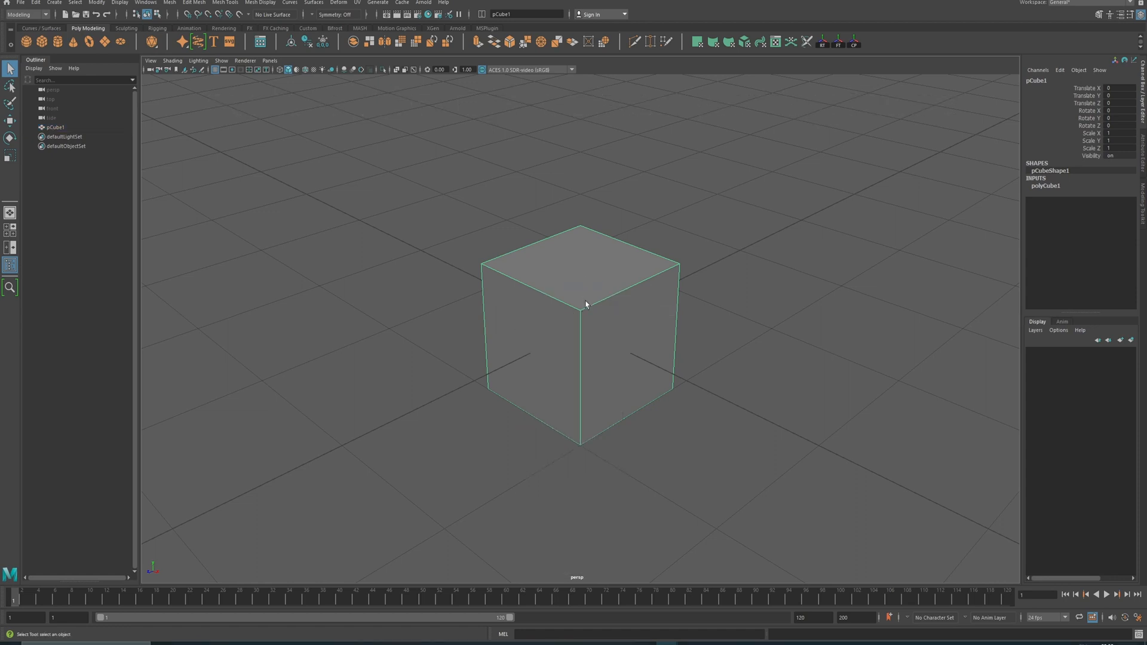
pyautogui.click(629, 263)
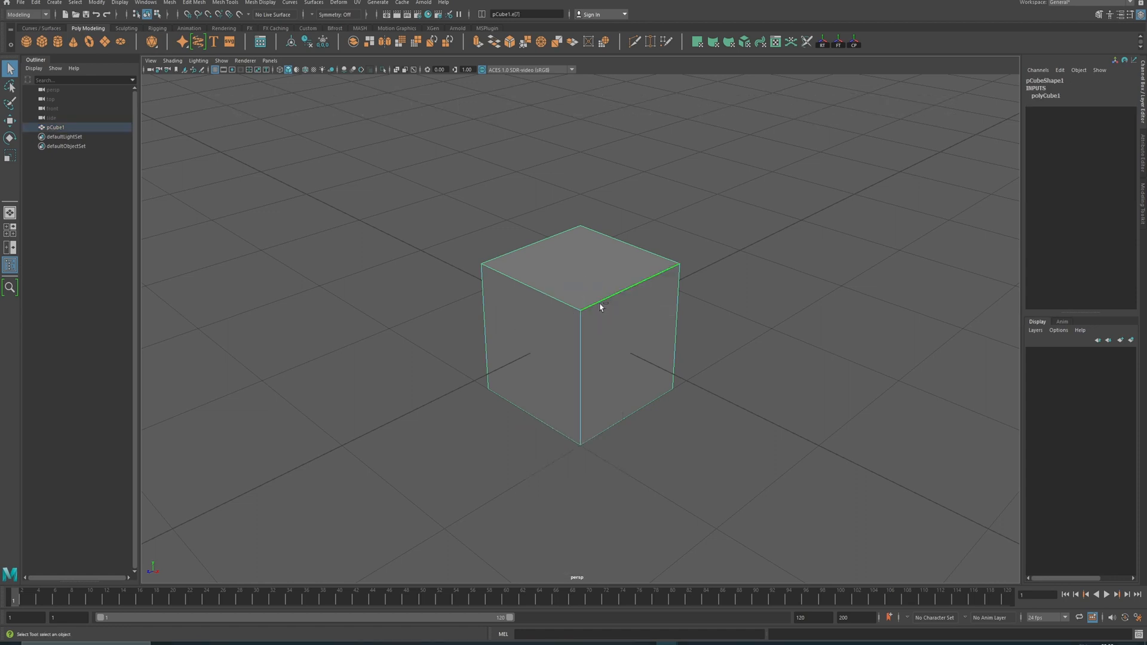
pyautogui.rightClick(600, 305)
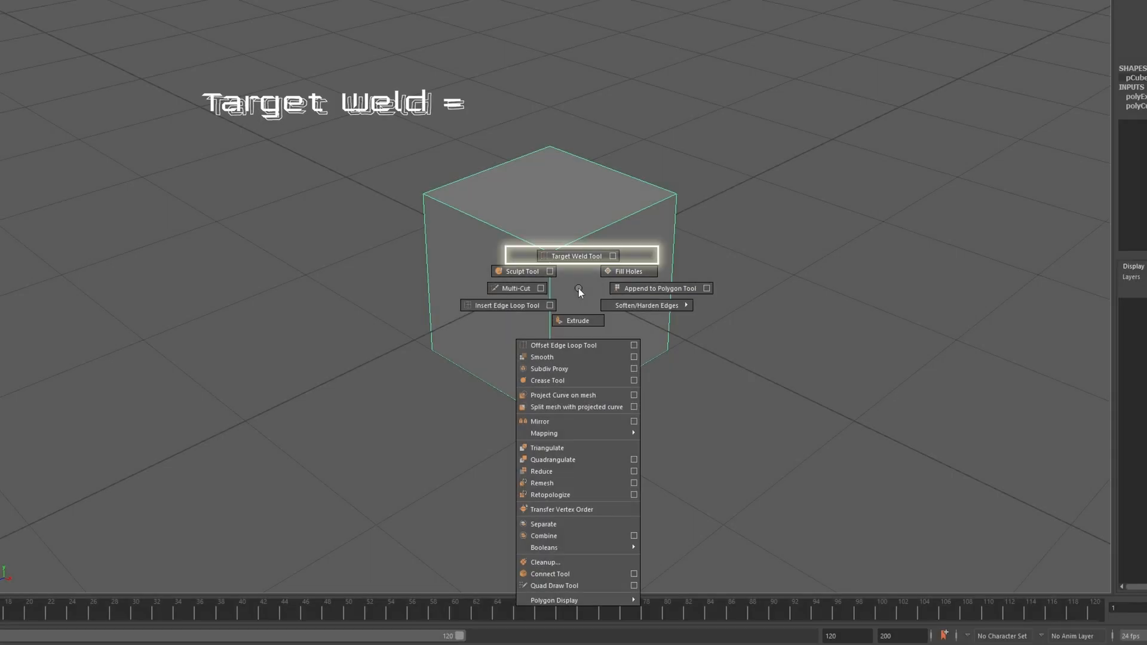
pyautogui.click(578, 255)
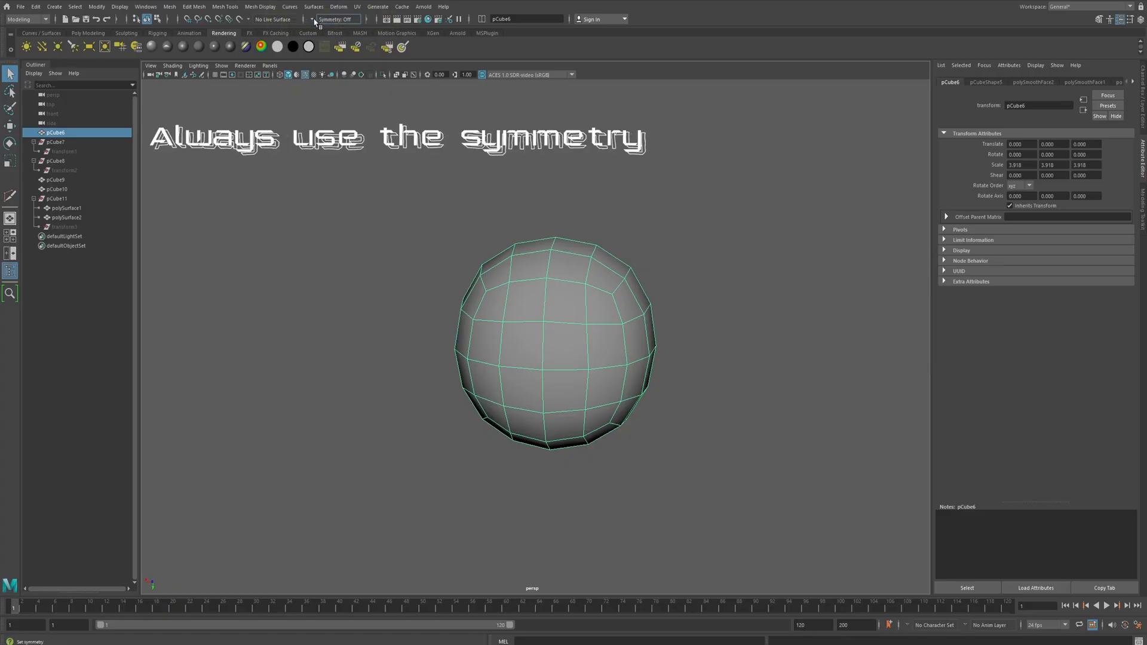
# Turn on symmetry and show the Modeling Toolkit panel
pyautogui.click(557, 385)
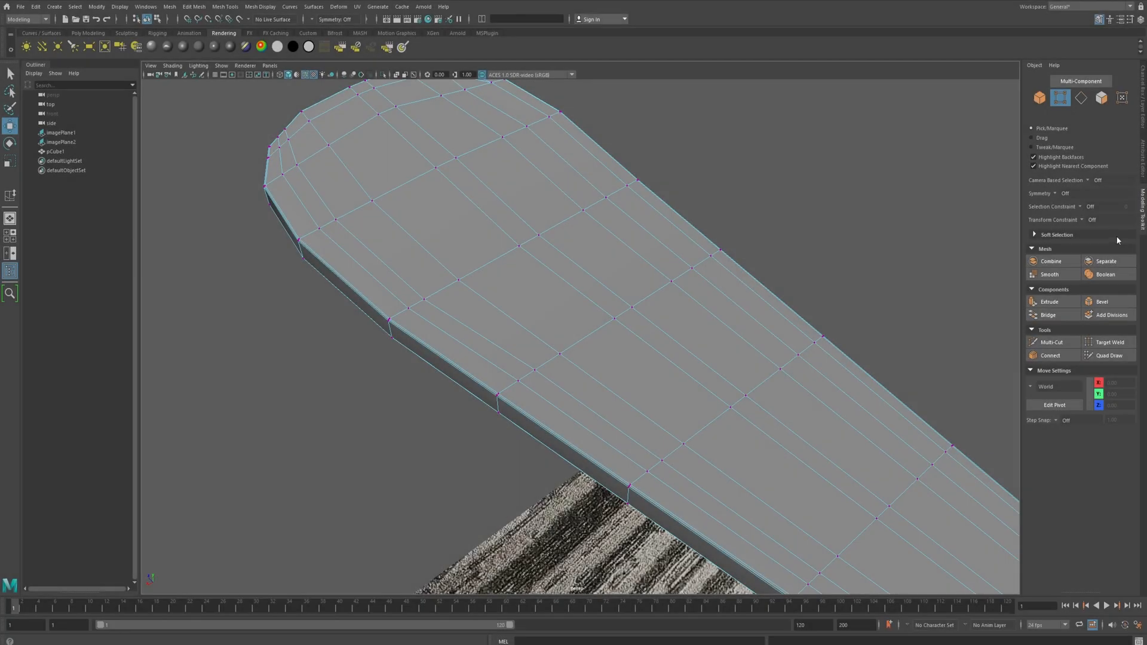
pyautogui.click(631, 306)
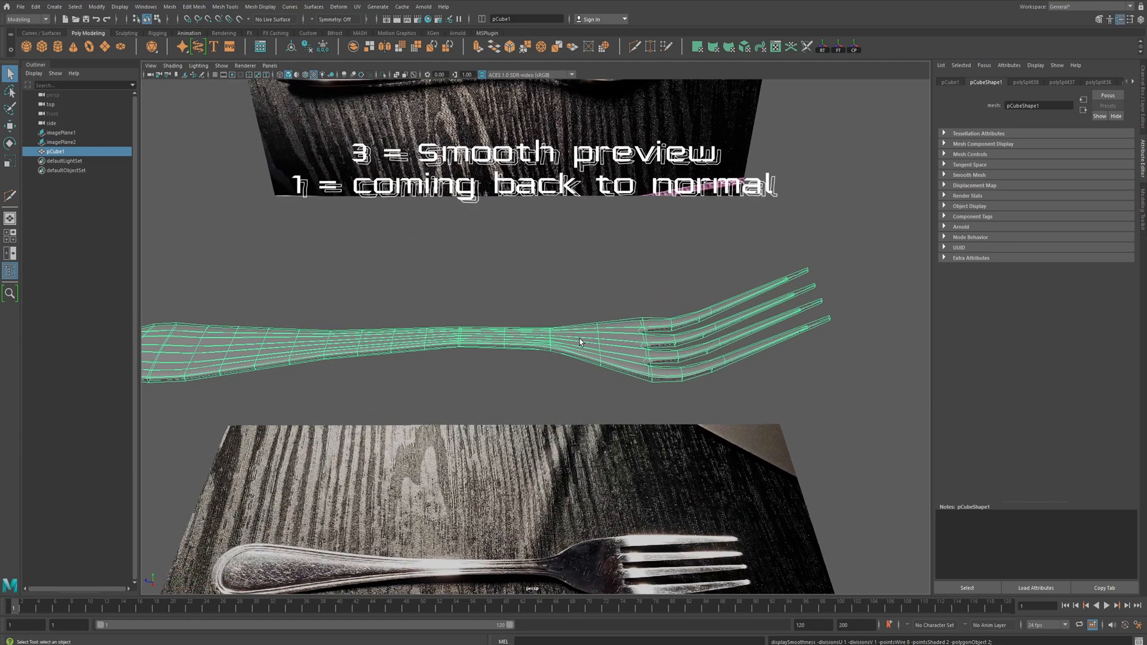
# Toggle the fork from normal display to smooth preview and orbit around it
pyautogui.press('1')
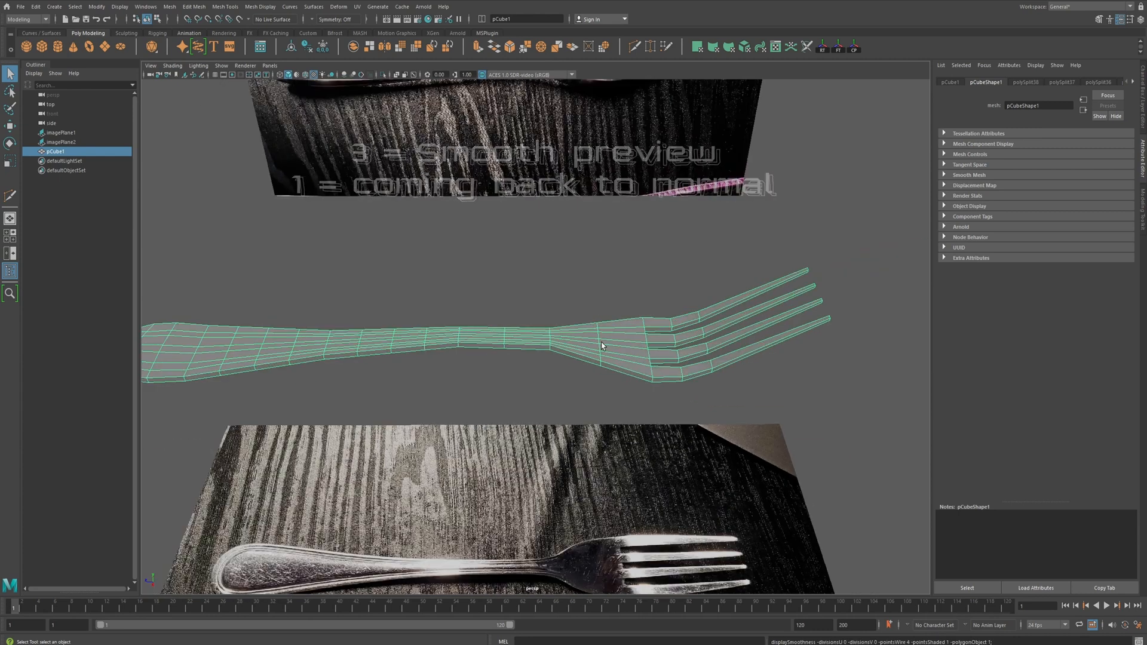
pyautogui.press('3')
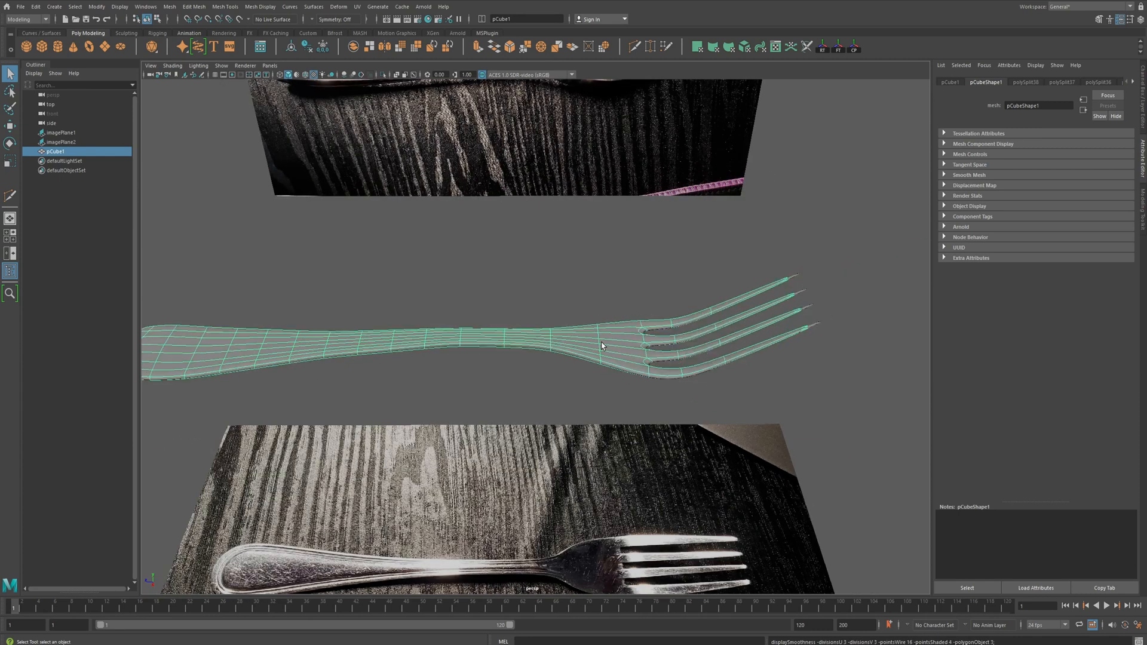
pyautogui.moveTo(600, 346); pyautogui.dragTo(597, 337)
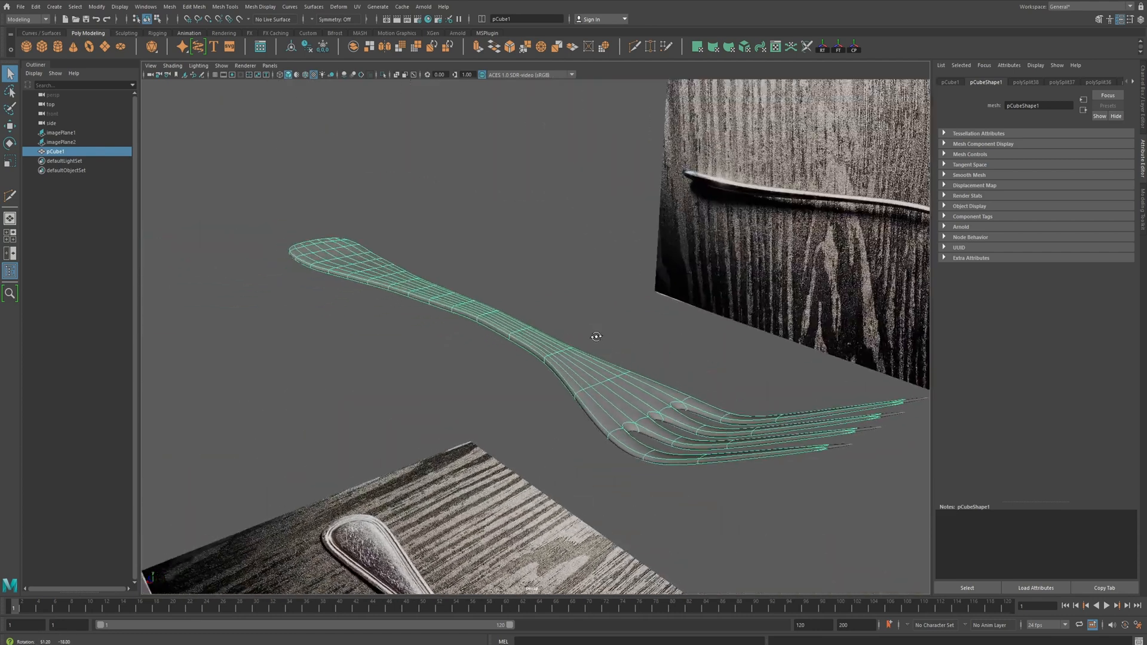
pyautogui.moveTo(596, 336); pyautogui.dragTo(527, 318)
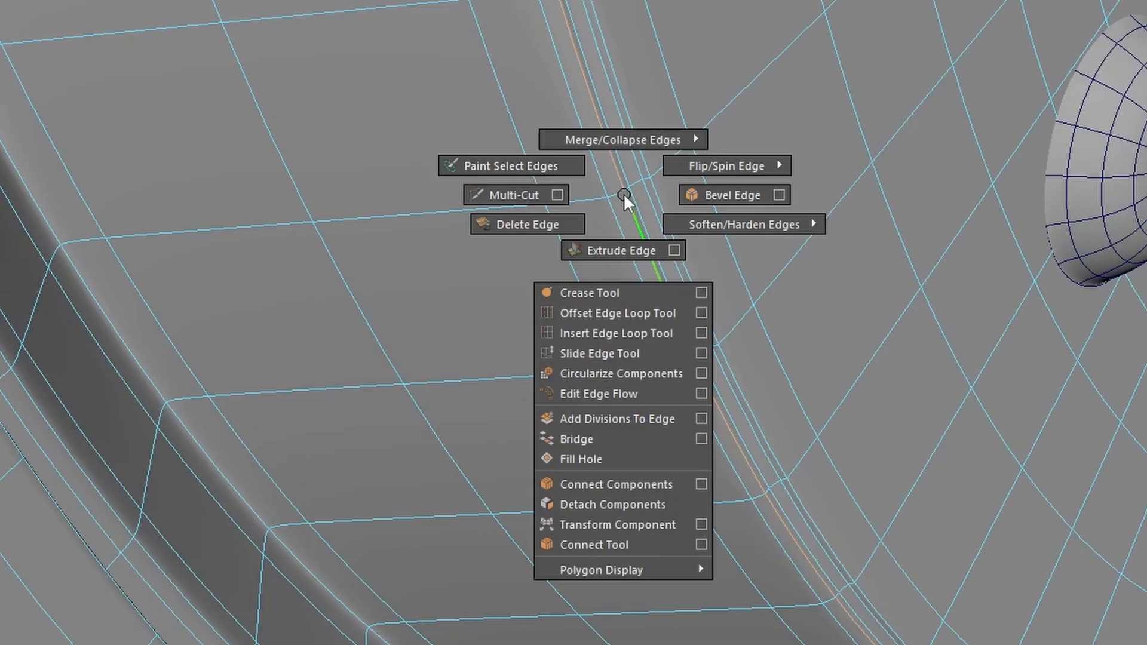
pyautogui.moveTo(732, 194)
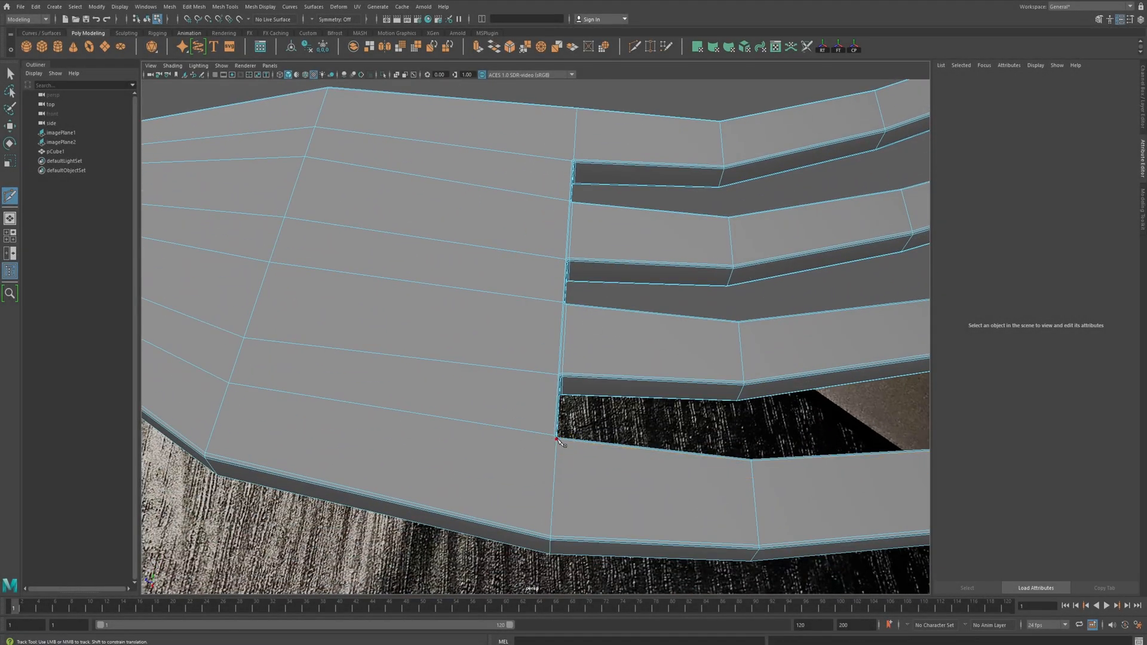
pyautogui.moveTo(559, 440); pyautogui.dragTo(549, 318)
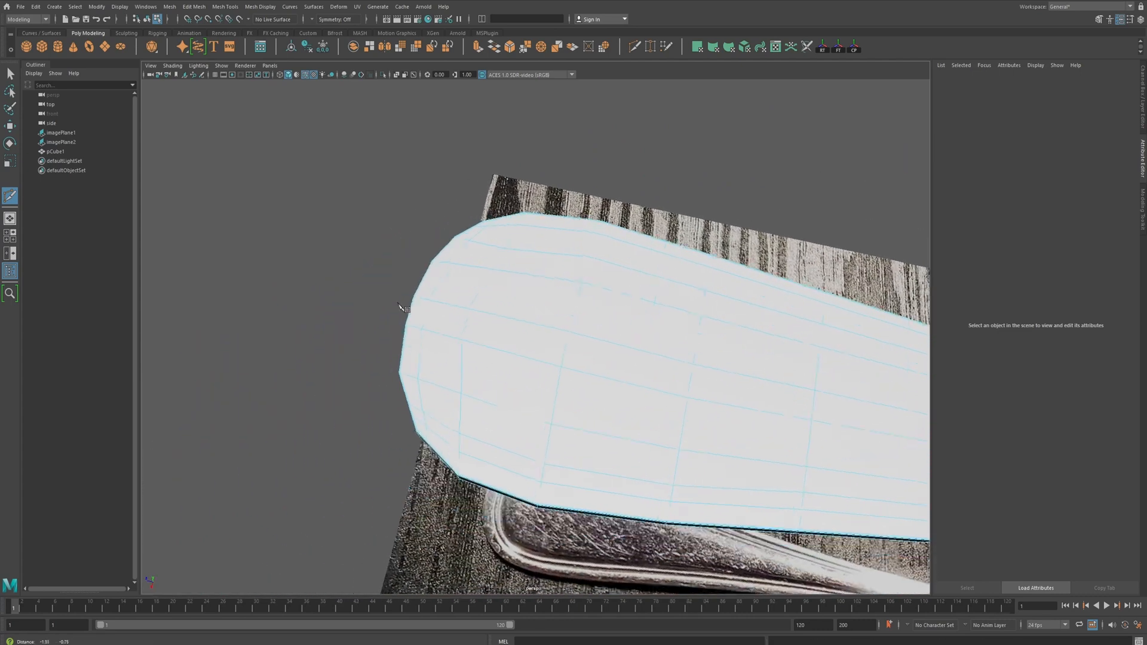
pyautogui.moveTo(410, 307); pyautogui.dragTo(556, 278)
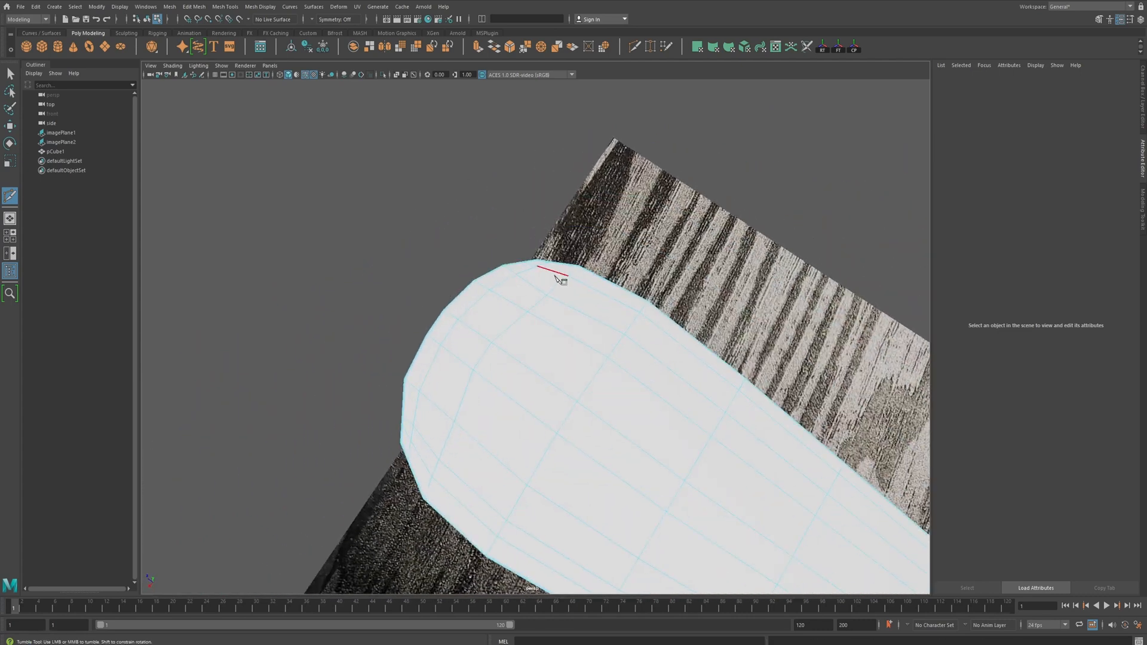